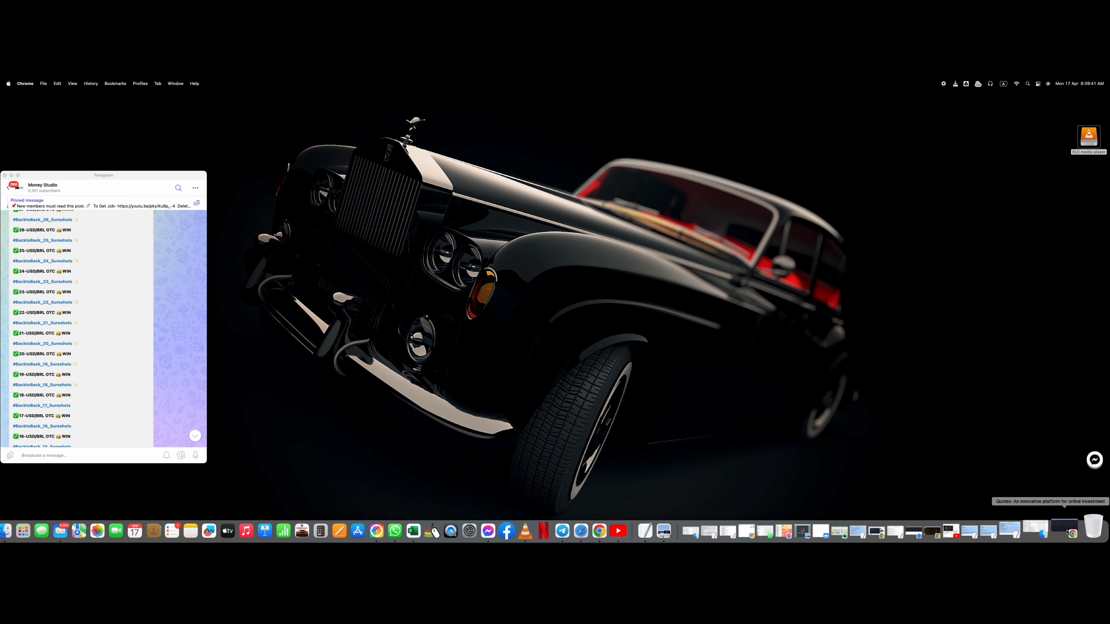
Step: Restore the Quotex Chrome window from the Dock, showing the Transactions list beside Telegram
left_click(1064, 531)
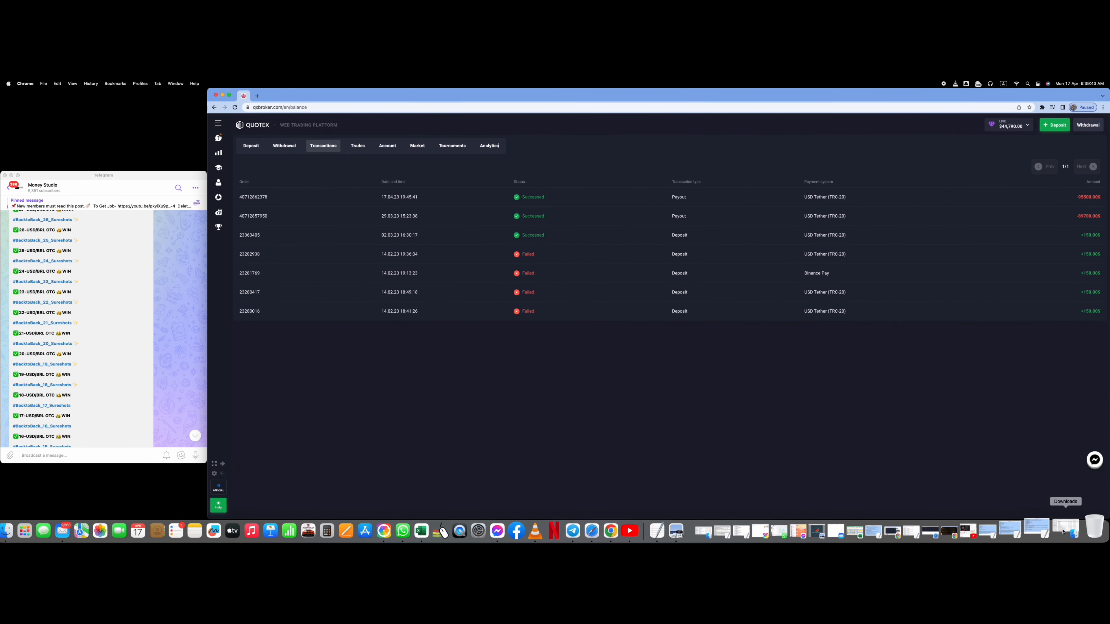